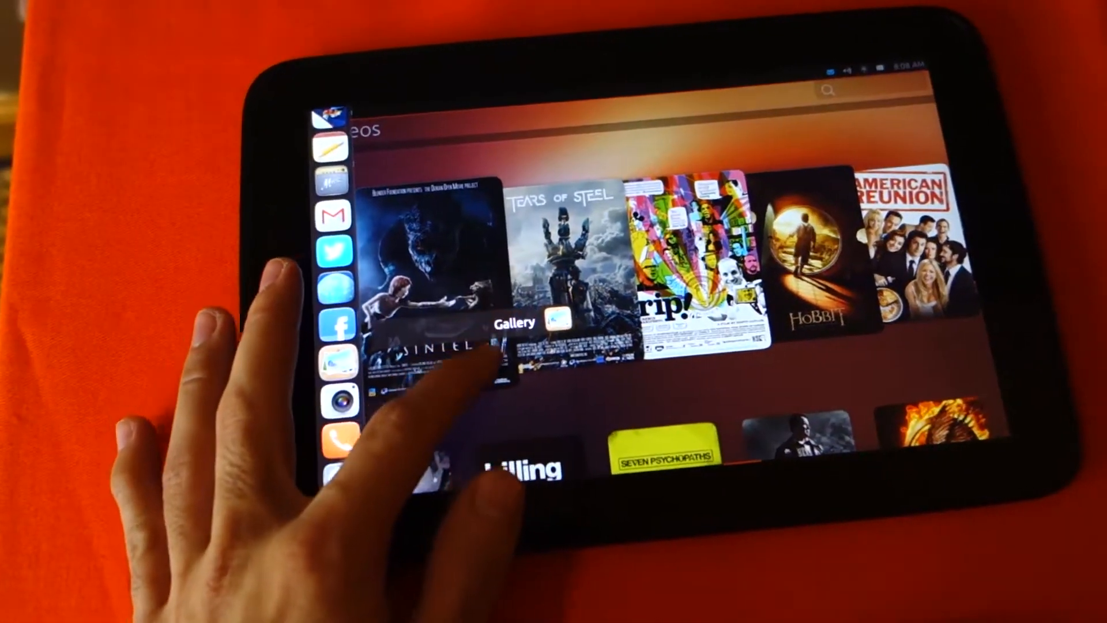
Return to the Home scope via the Ubuntu logo in the launcher.
left_click(502, 359)
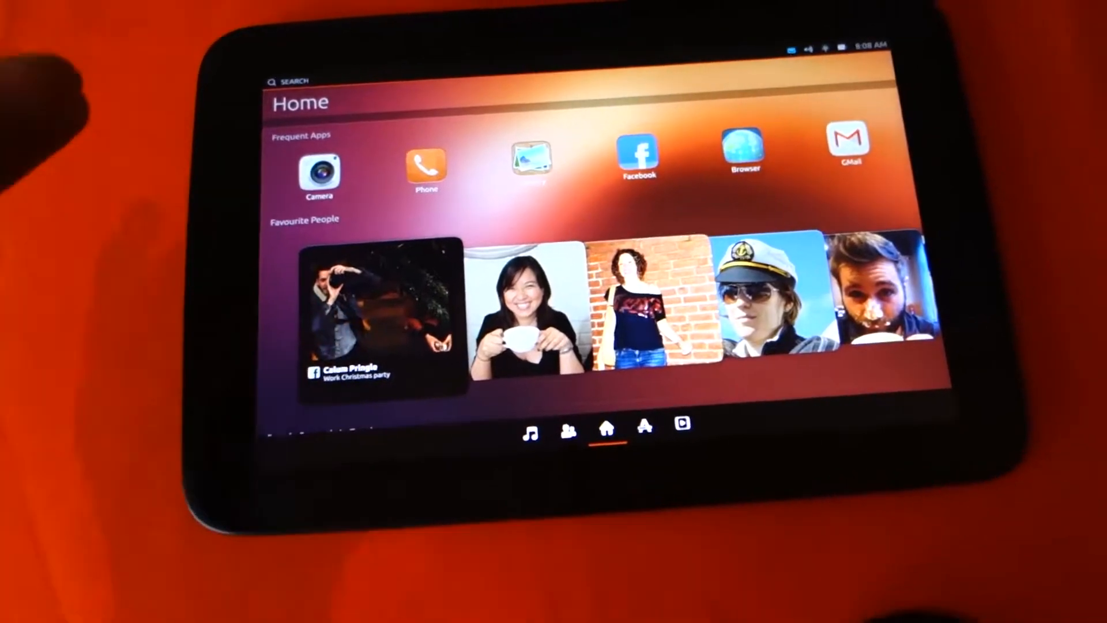
Scroll the Home scope down through recent people, recent music and popular videos.
scroll("down", 3)
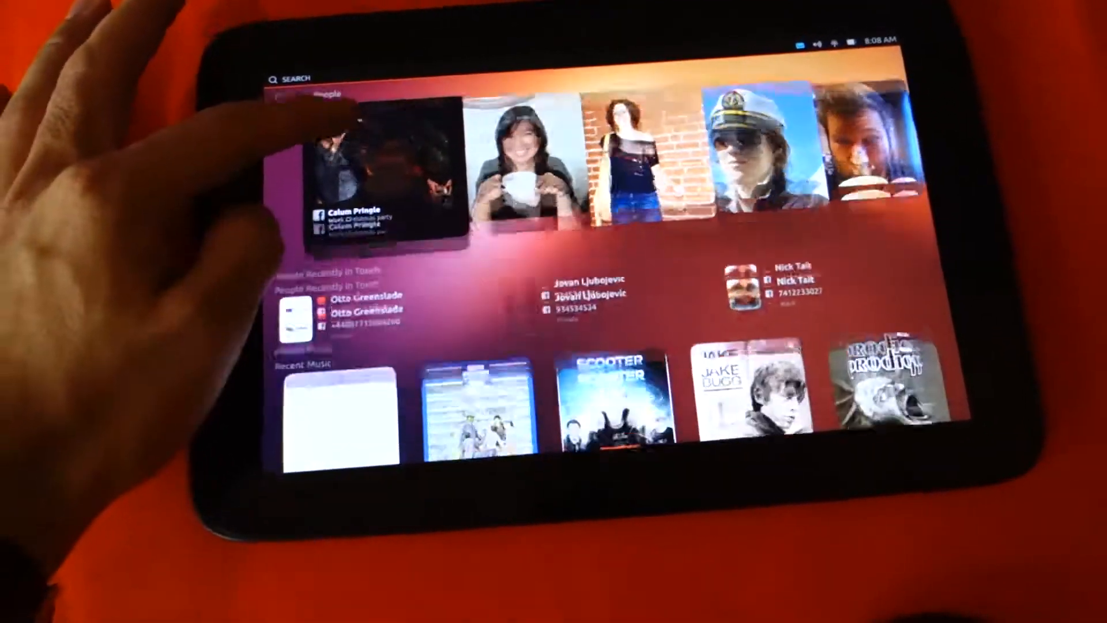
scroll("down", 3)
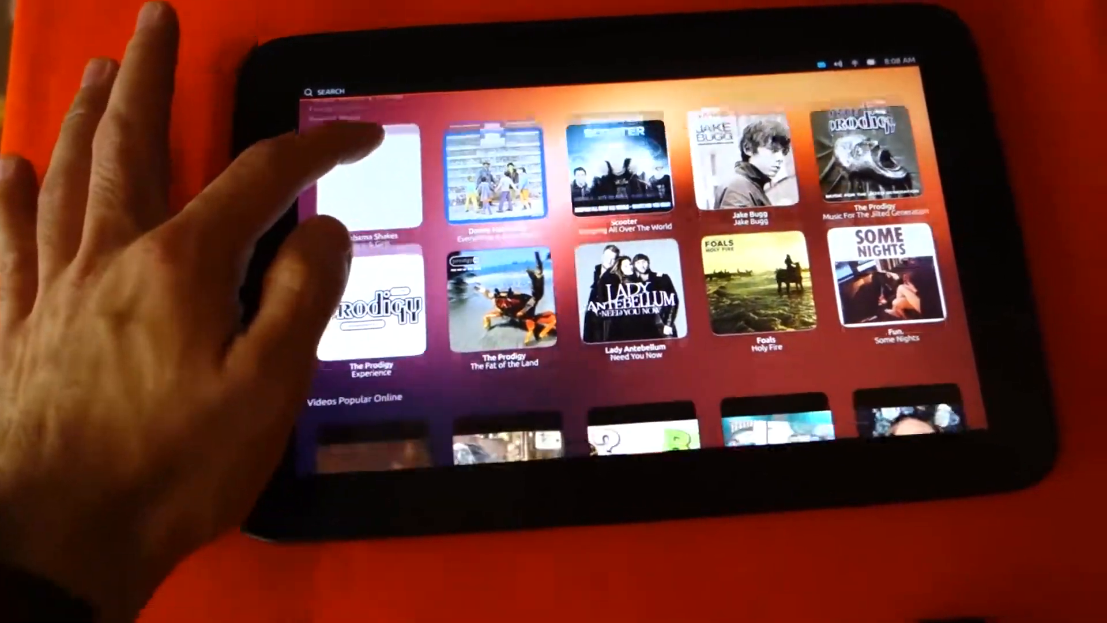
scroll("down", 3)
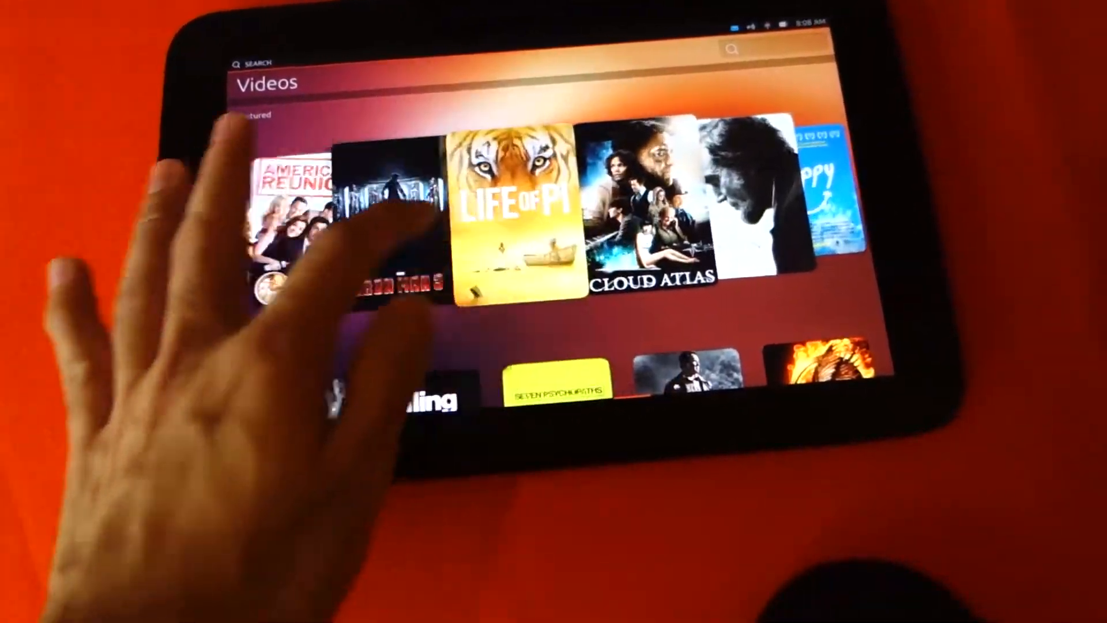
Swipe back and forth through the Featured films carousel in the Videos scope.
scroll("left", 3)
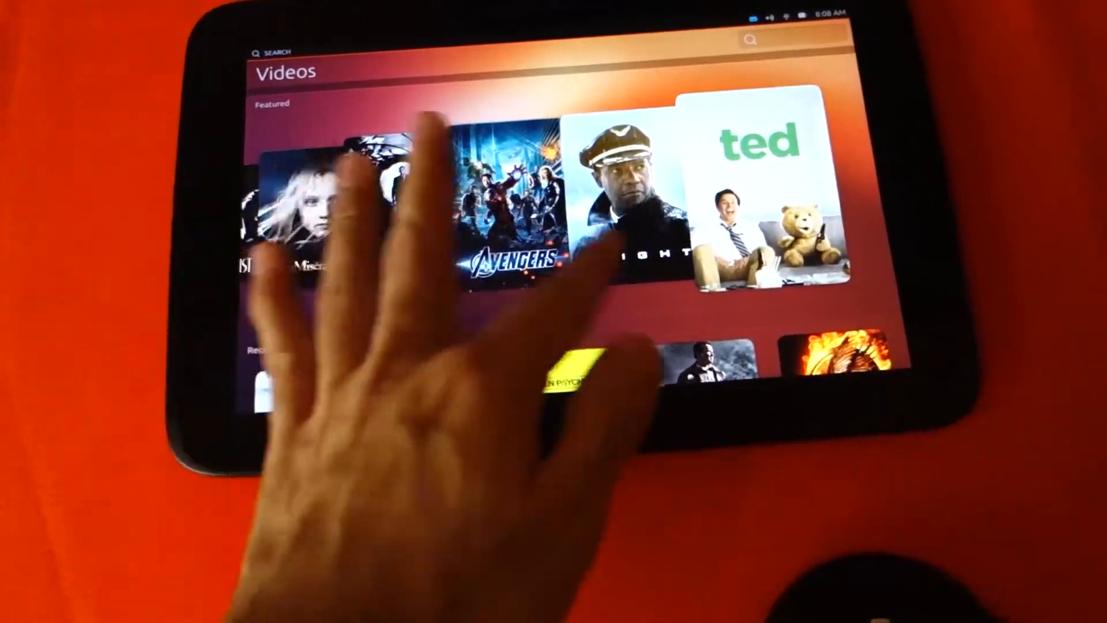
scroll("right", 3)
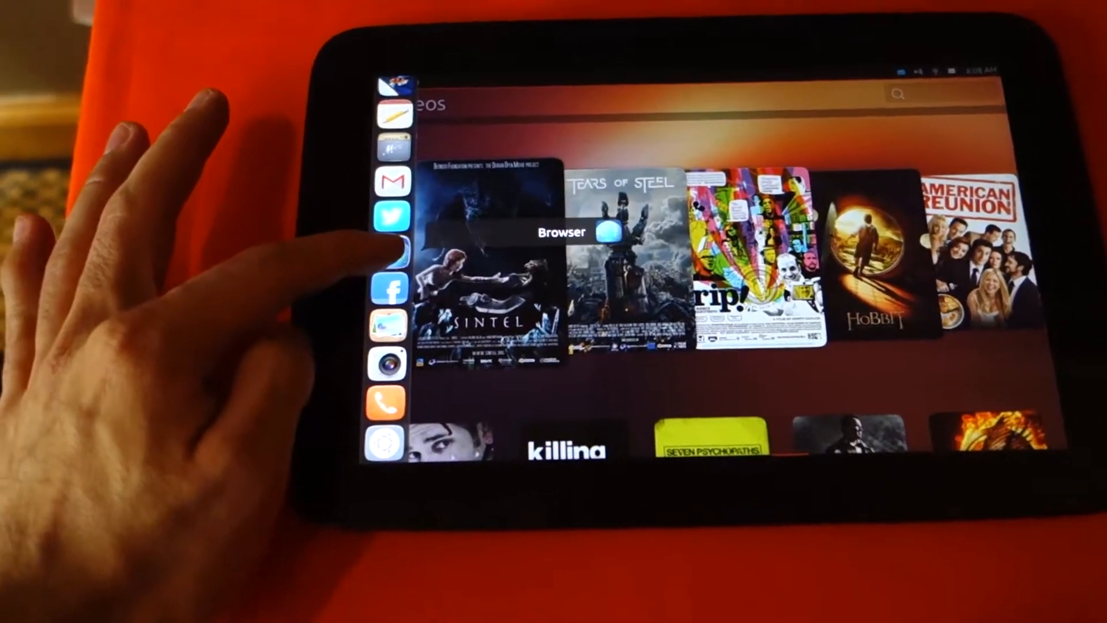
Launch the web browser from the launcher.
left_click(398, 243)
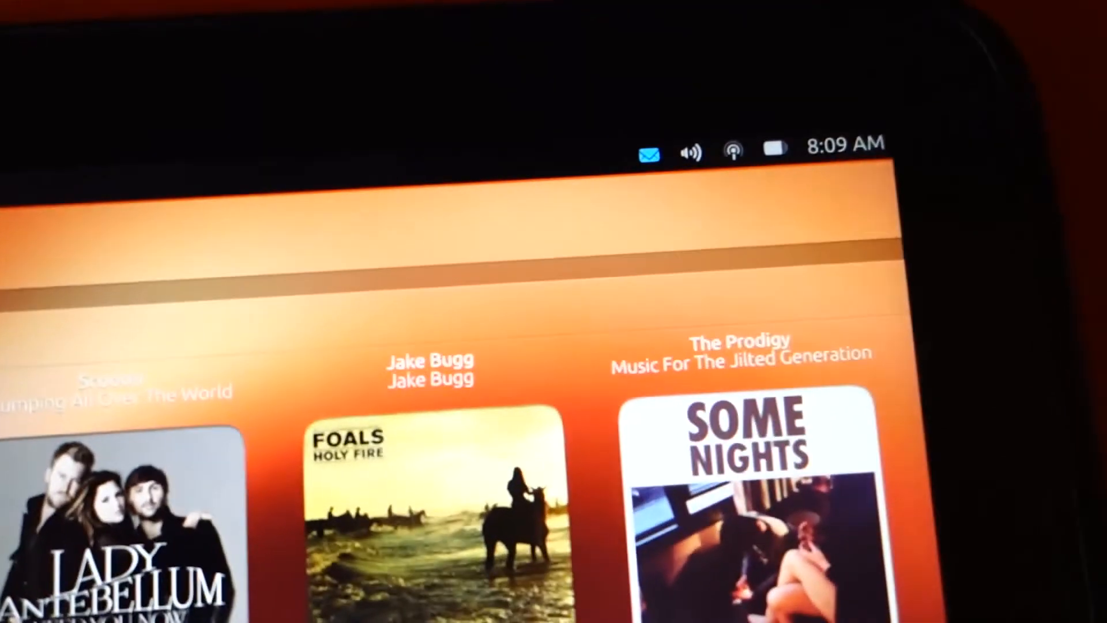
Check the Battery indicator, dismiss it, then show the Networks menu with Canonical_AP connected.
left_click(770, 150)
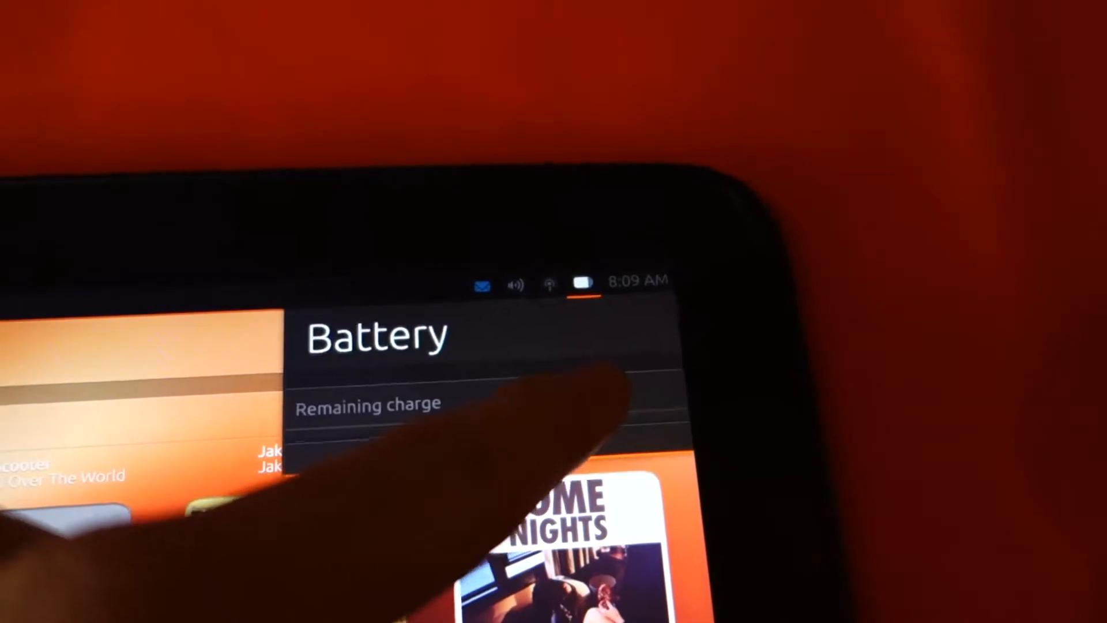
left_click(558, 280)
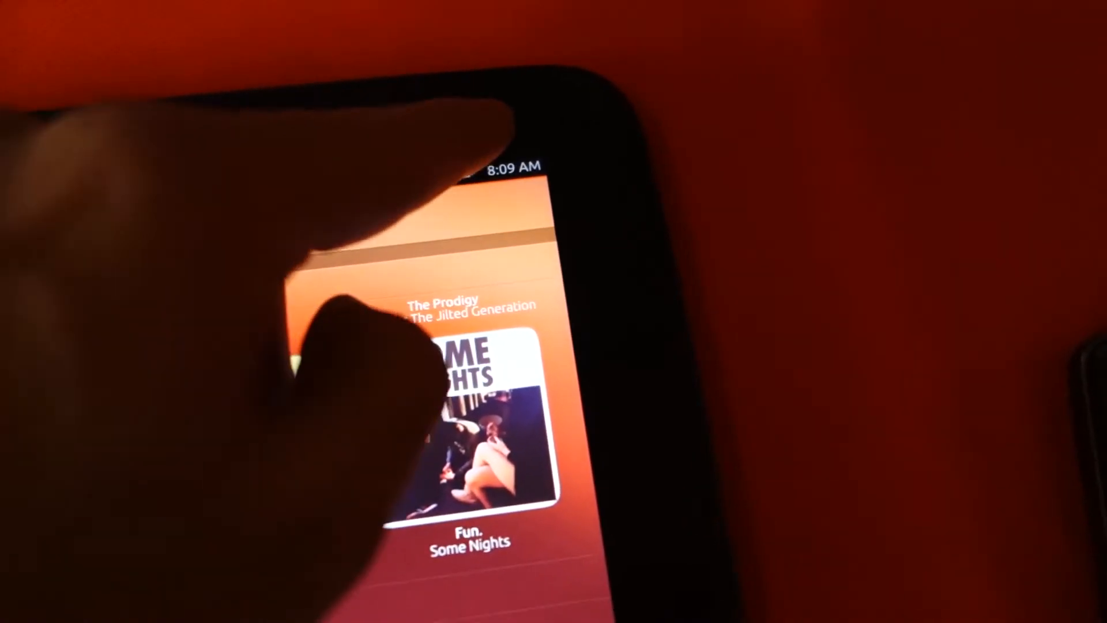
left_click(581, 199)
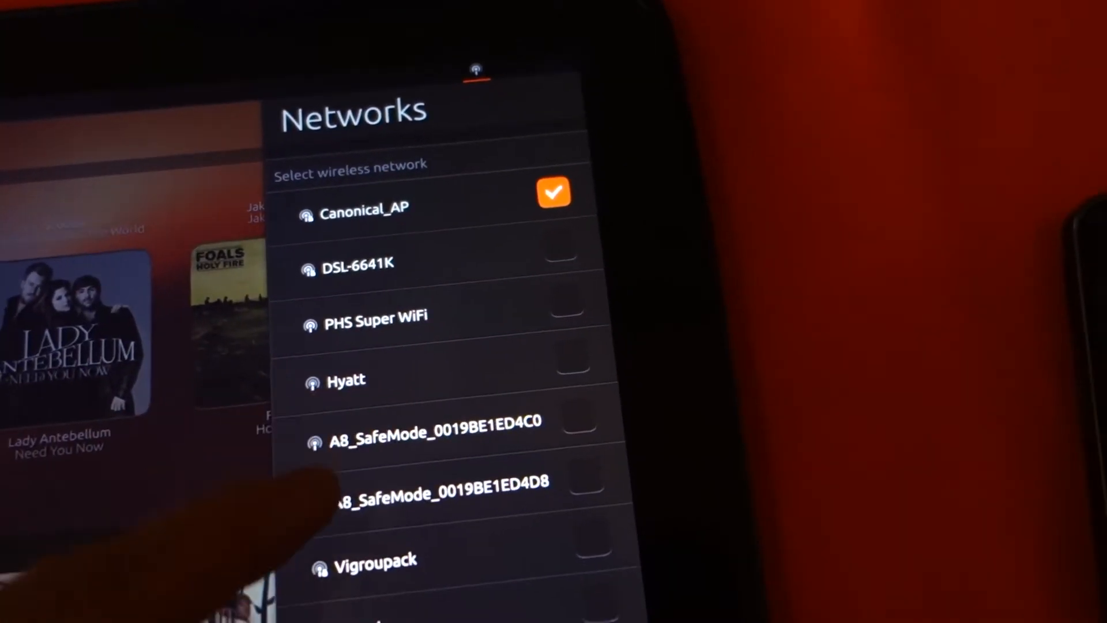
View the Sound indicator's mute and volume, then the Messages list with a missed Skype call.
left_click(522, 169)
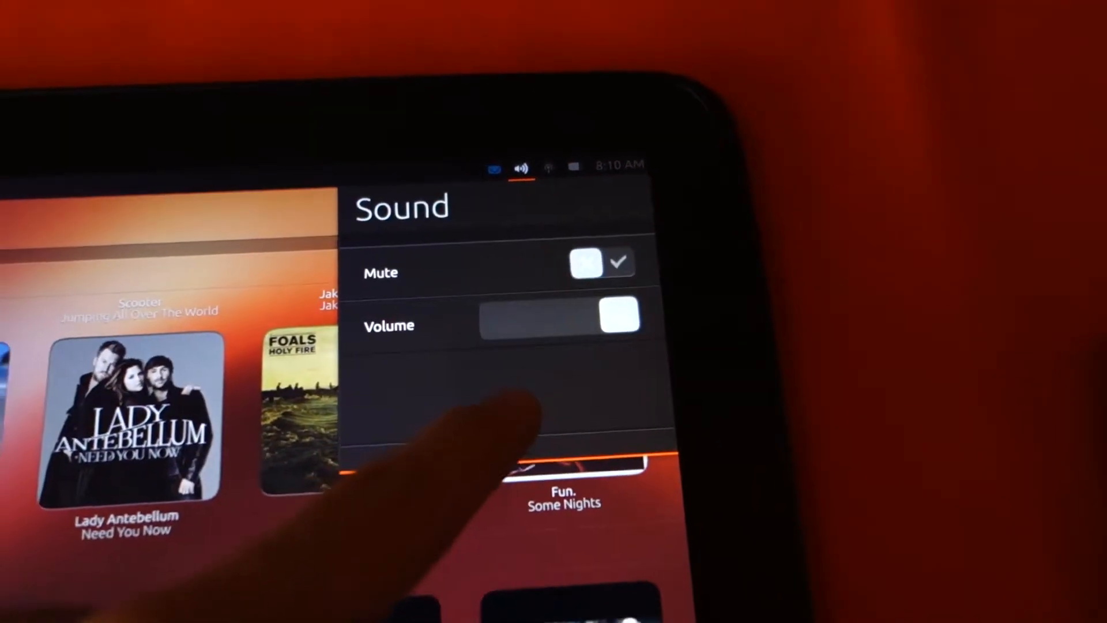
left_click(472, 166)
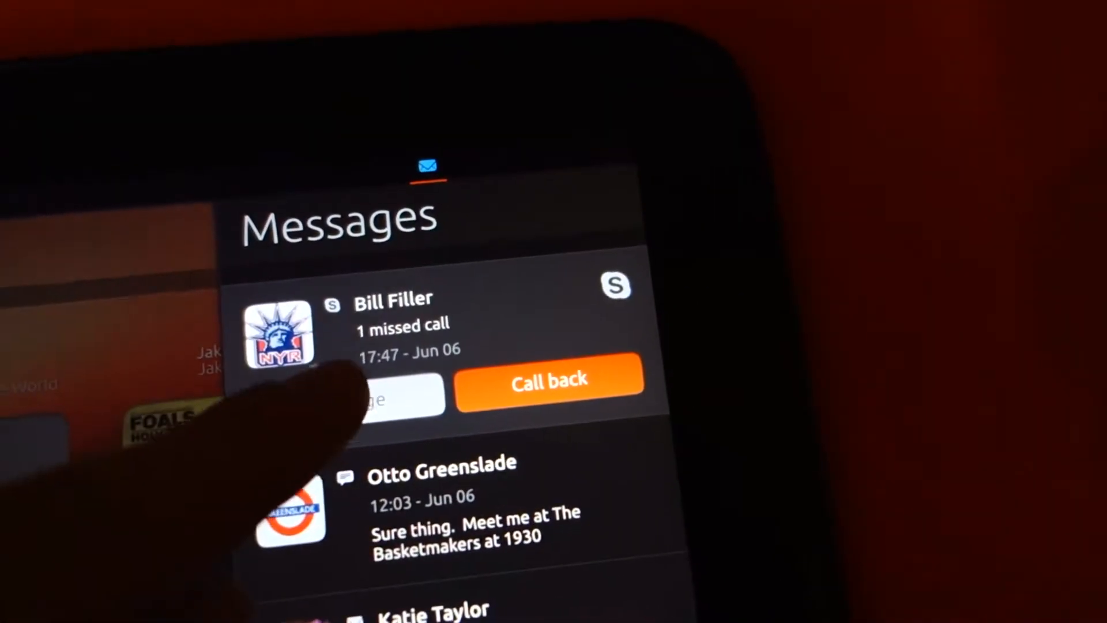
Dismiss the Messages list and switch to the Apps scope of running and installed apps.
left_click(403, 396)
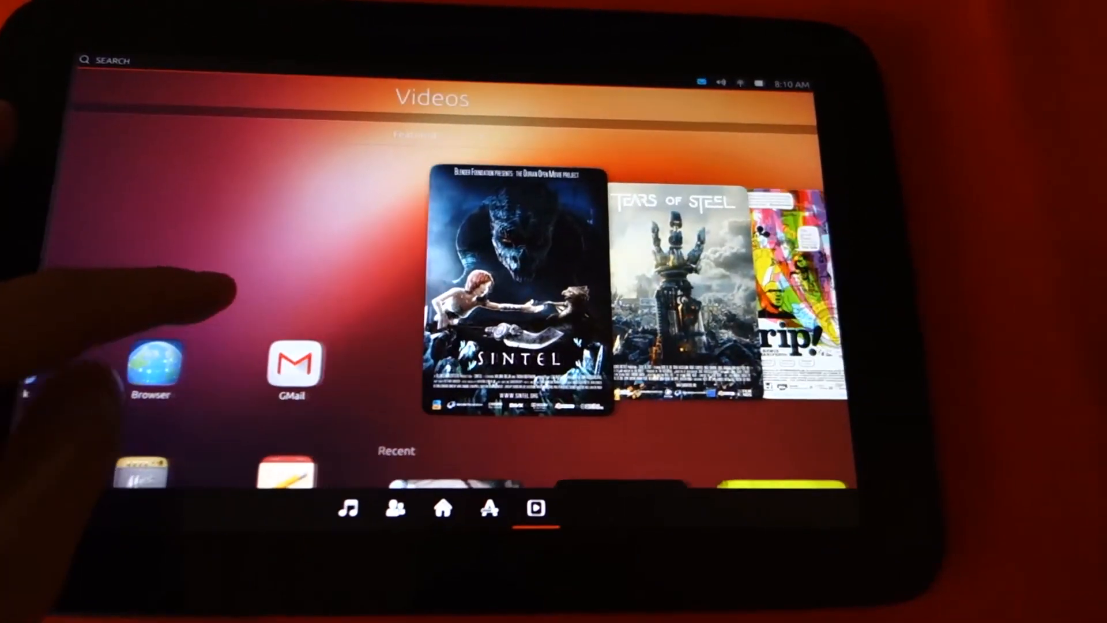
left_click(503, 520)
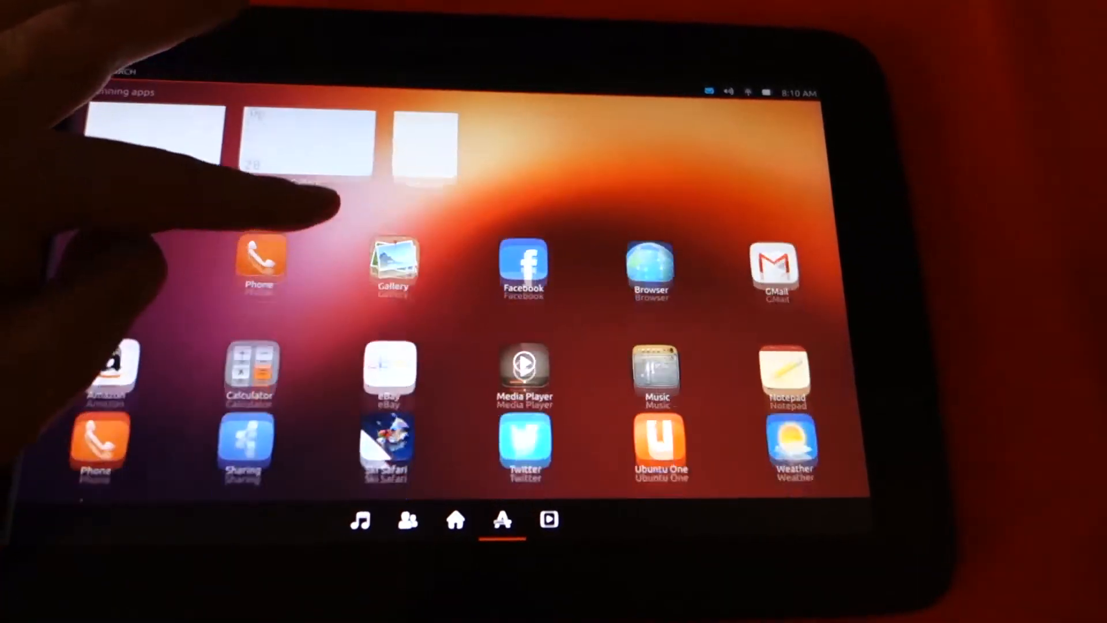